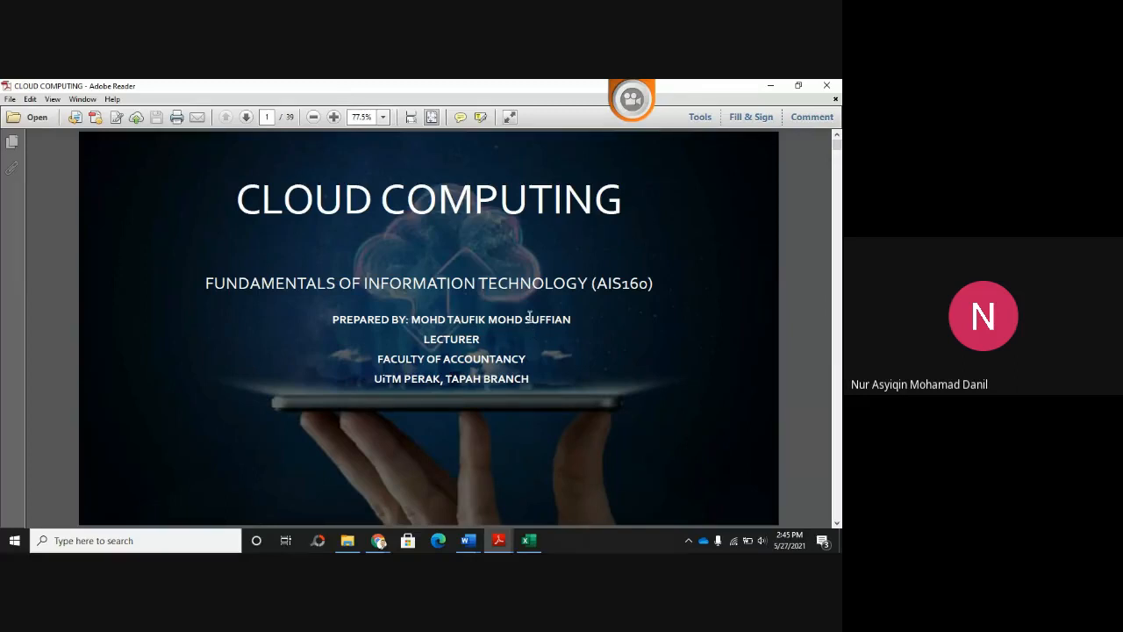
{"action": "mouse_move", "coordinate": [523, 364]}
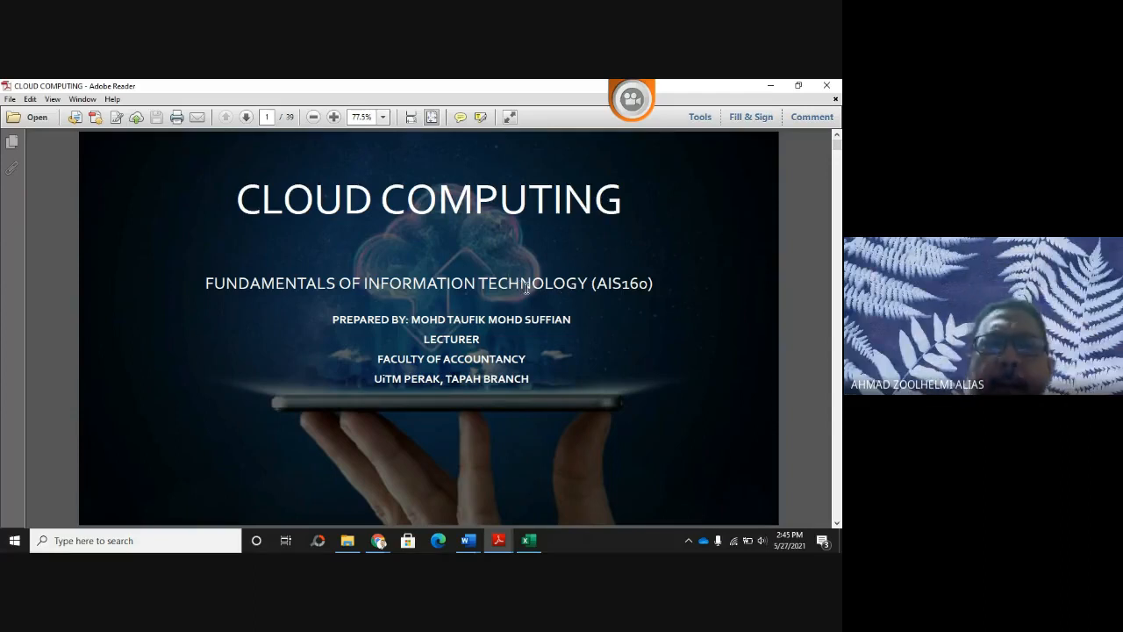
Go from the title page to the Presentation Outline page (page 2)
{"action": "left_click", "coordinate": [246, 116]}
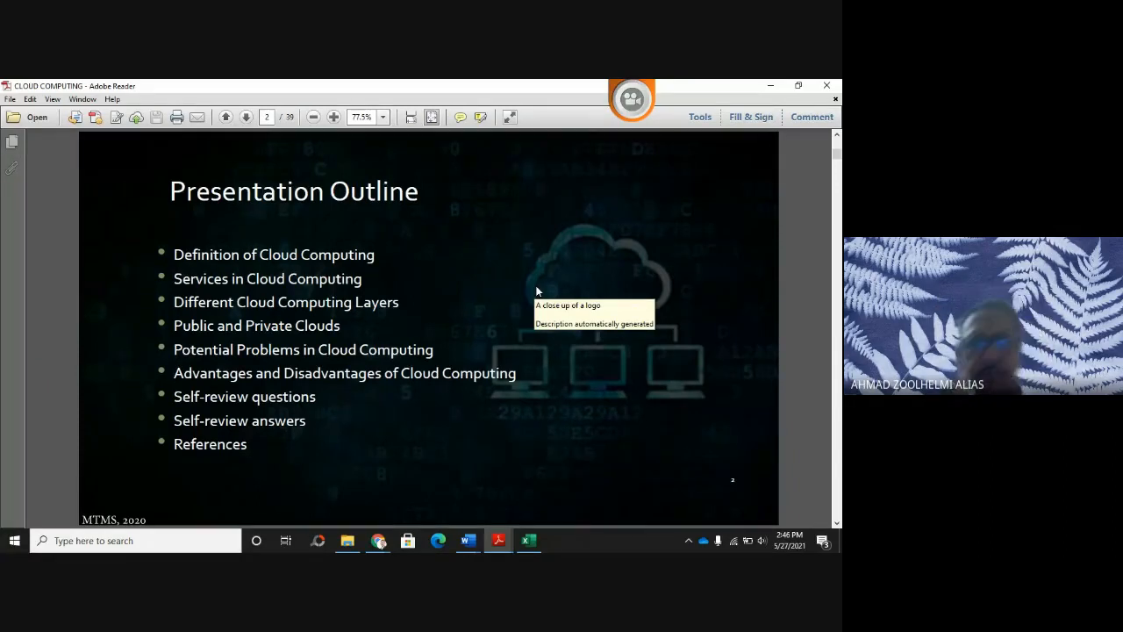
Advance to page 4, the cloud diagram of applications, services, storage, servers and networks
{"action": "left_click", "coordinate": [246, 116]}
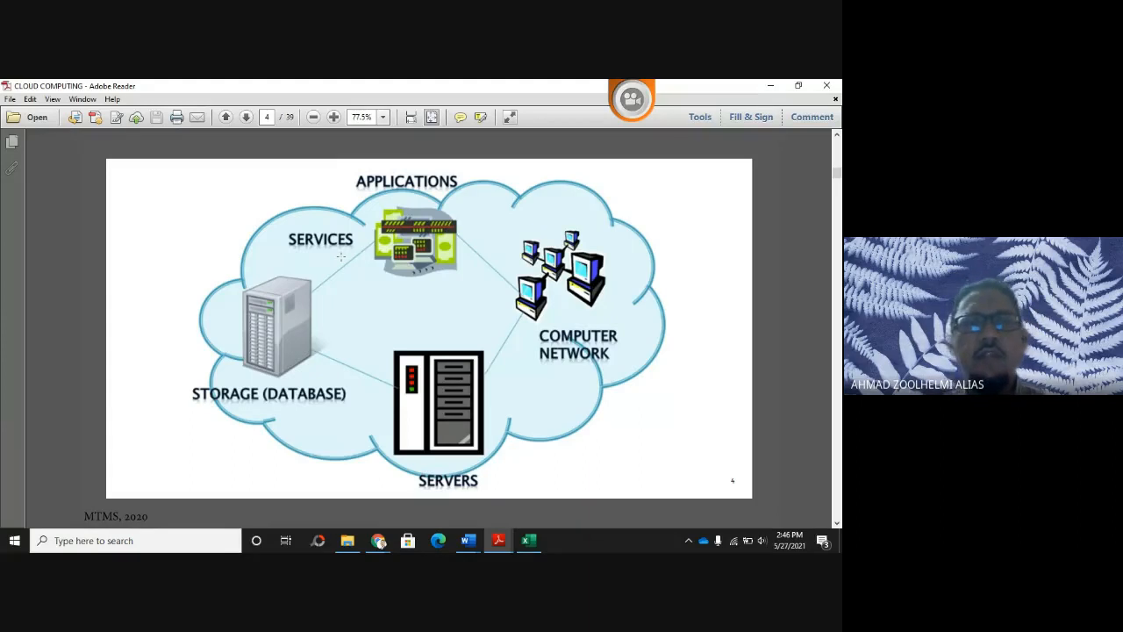
Advance to page 5 listing accessibility, cost savings, space savings and scalability
{"action": "left_click", "coordinate": [245, 116]}
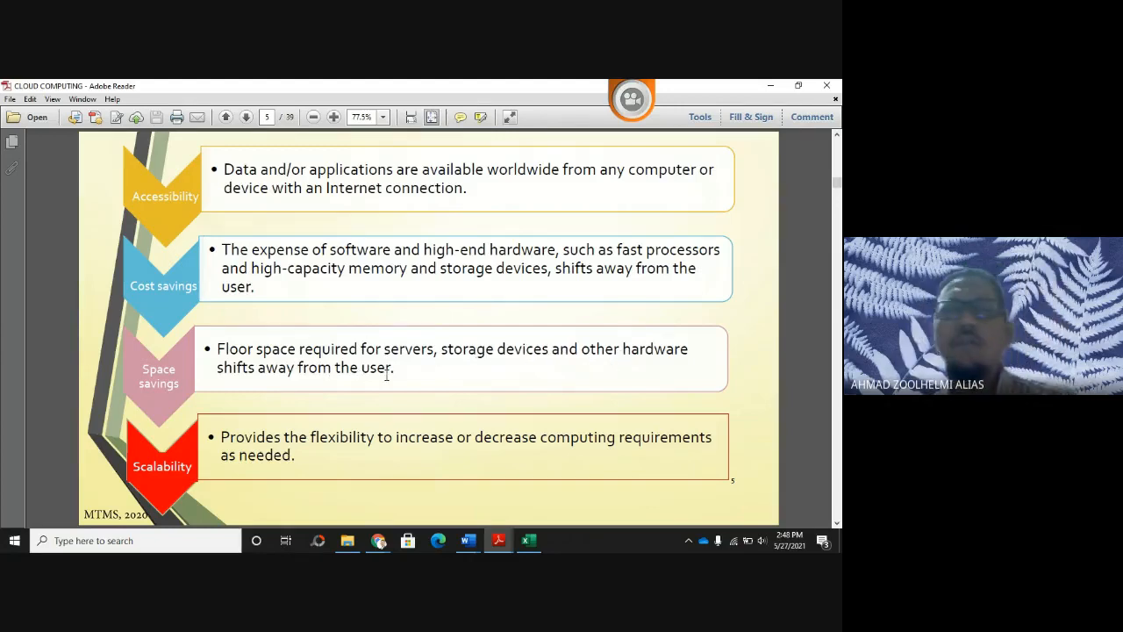
{"action": "mouse_move", "coordinate": [295, 372]}
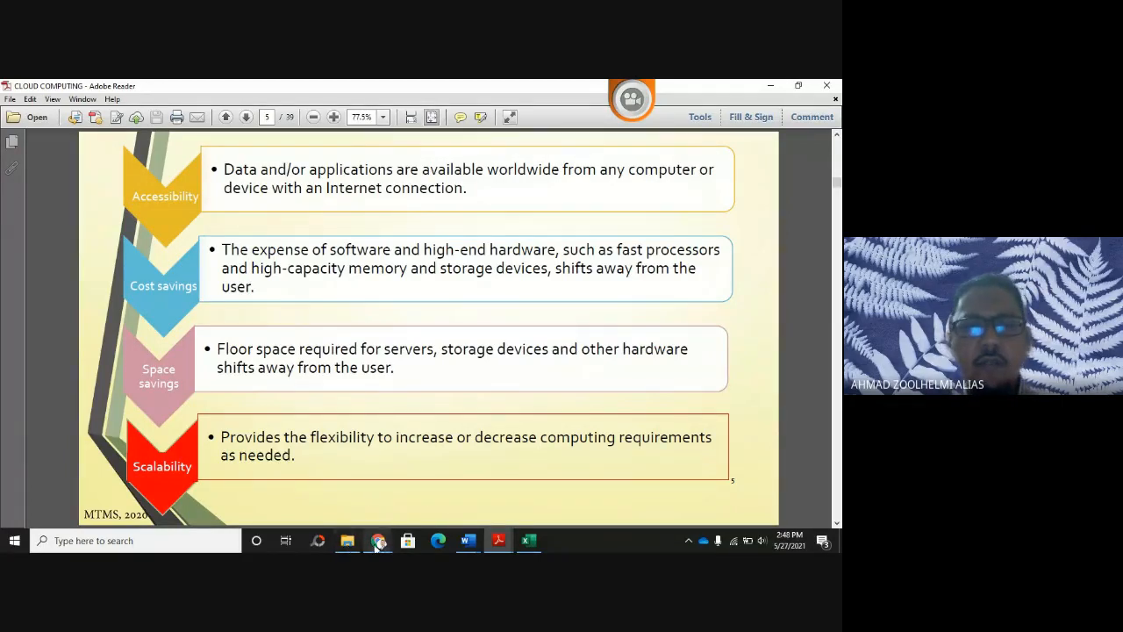
{"action": "mouse_move", "coordinate": [379, 541]}
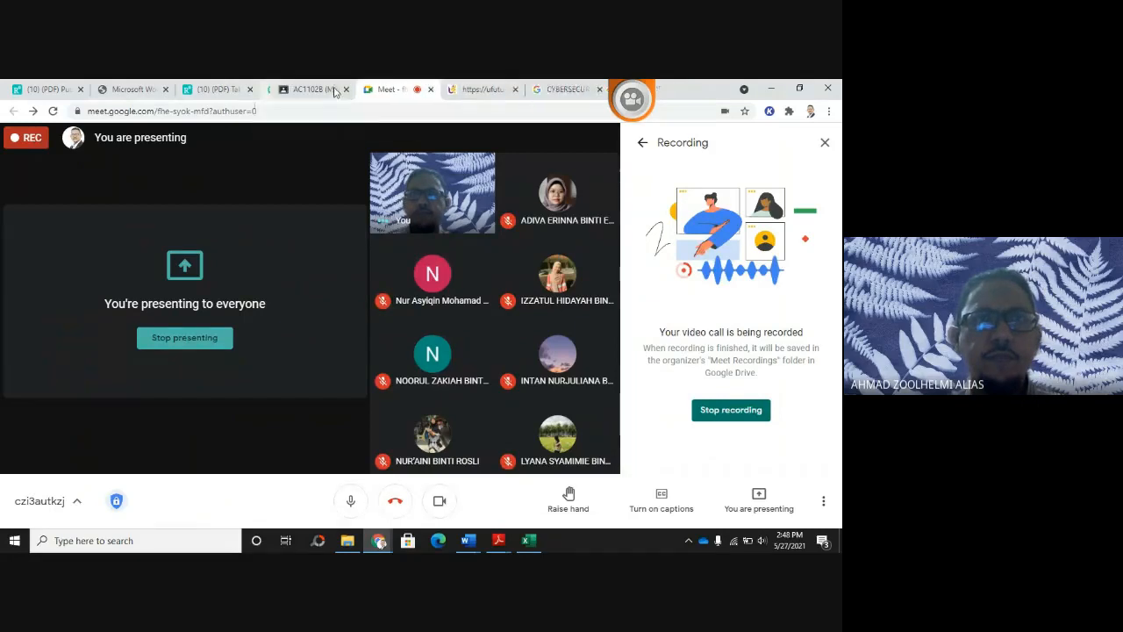
{"action": "mouse_move", "coordinate": [499, 541]}
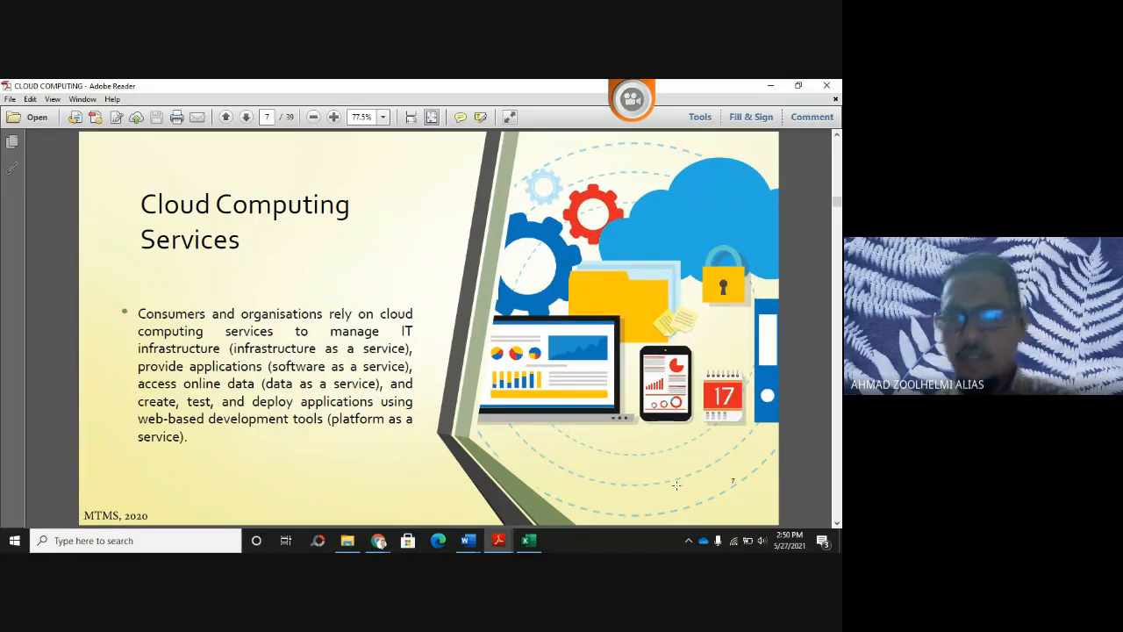
Advance to page 8, the Infrastructure (IaaS) slide
{"action": "left_click", "coordinate": [246, 115]}
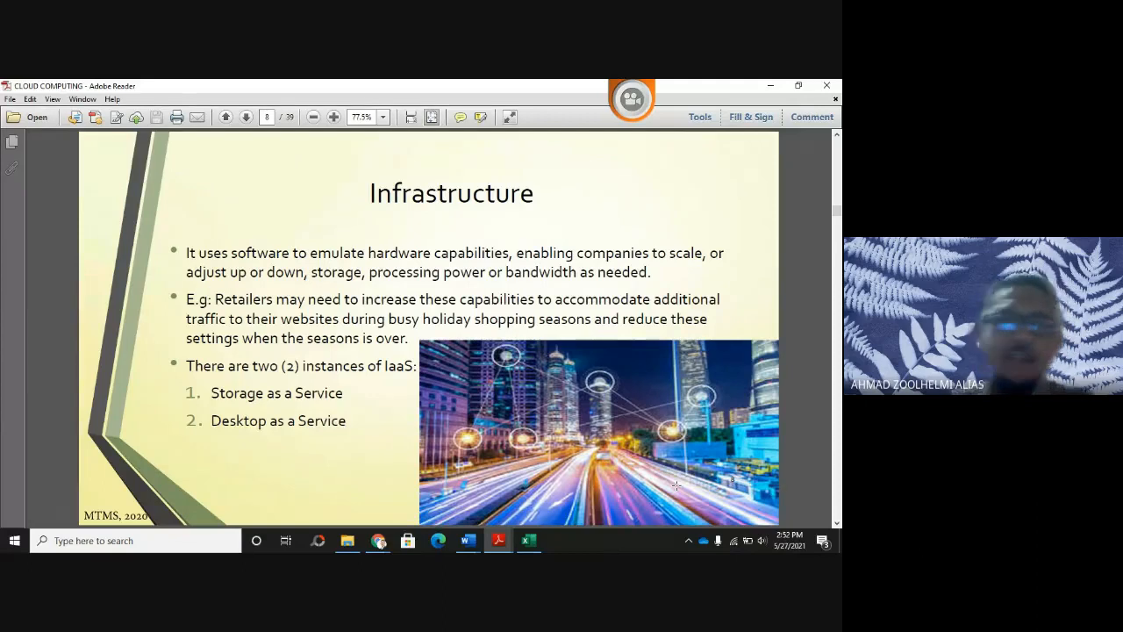
Advance to page 9, the storage-as-a-service versus desktop-as-a-service diagram
{"action": "left_click", "coordinate": [246, 116]}
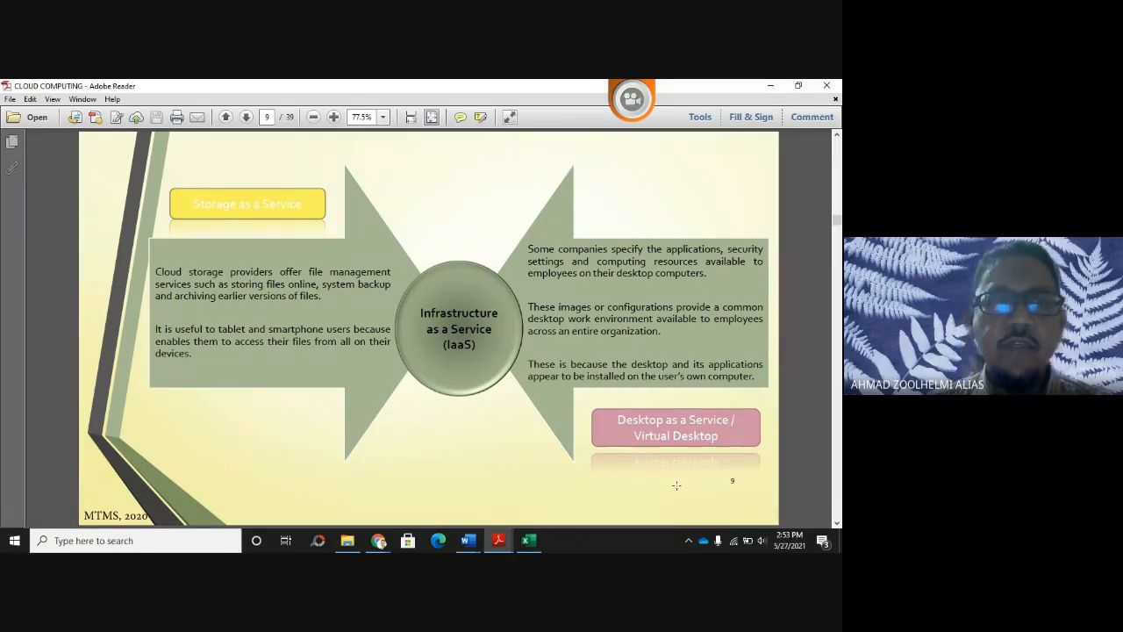
Advance to page 10, the Software (SaaS) slide with the Salesforce example
{"action": "left_click", "coordinate": [246, 116]}
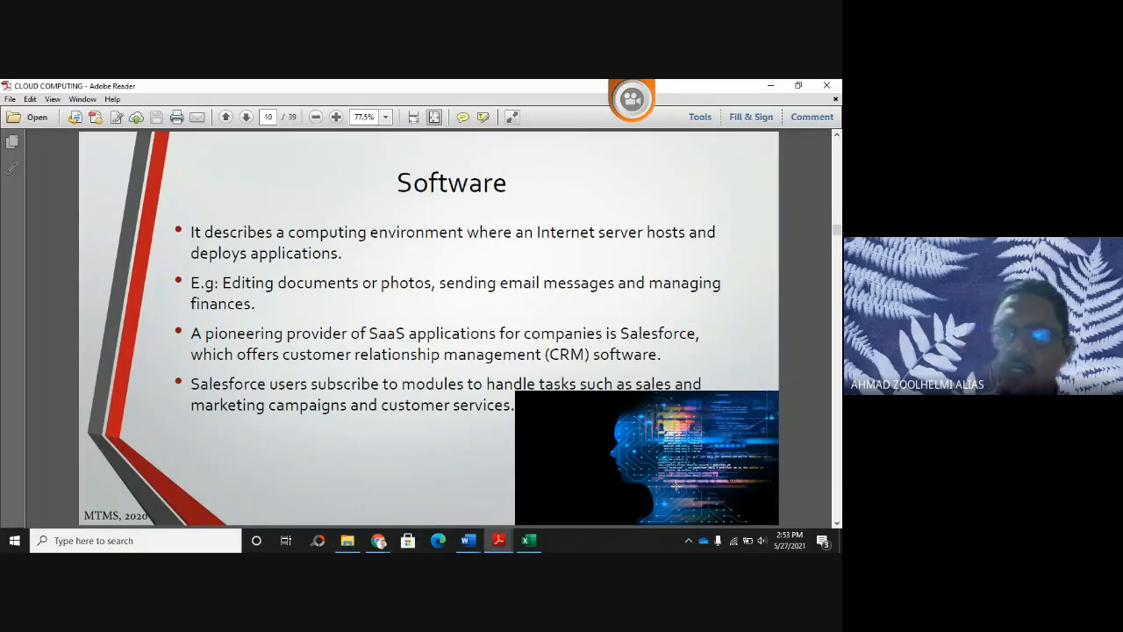
Advance to page 11, the Platform slide on developers building solutions in the cloud
{"action": "left_click", "coordinate": [245, 116]}
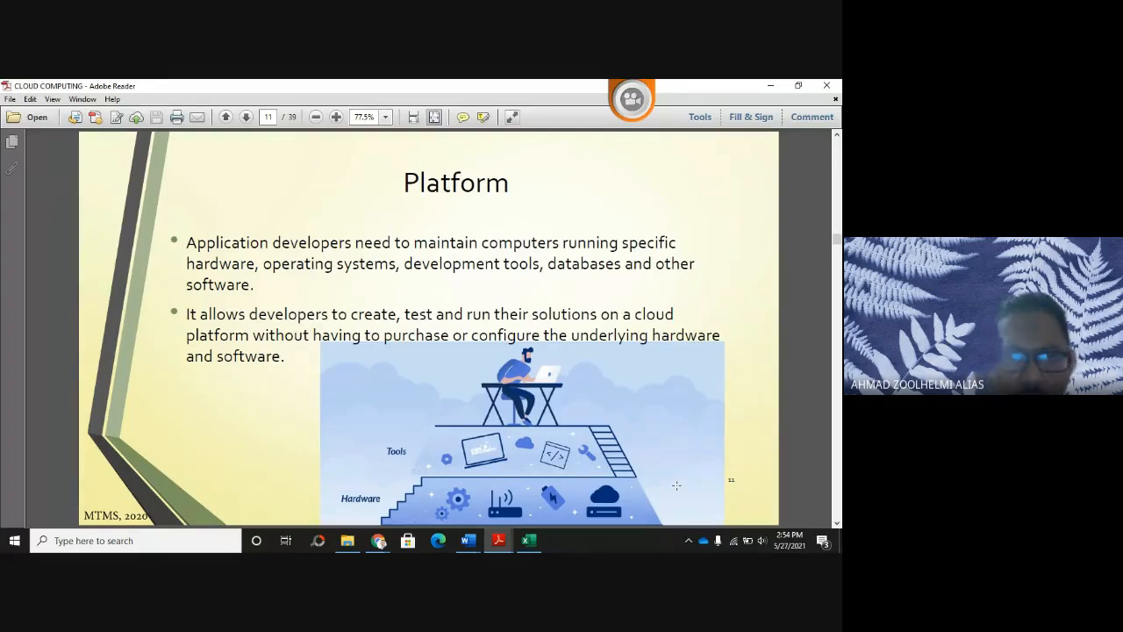
Advance to page 12, the Cloud Computing Service Layers table
{"action": "left_click", "coordinate": [246, 115]}
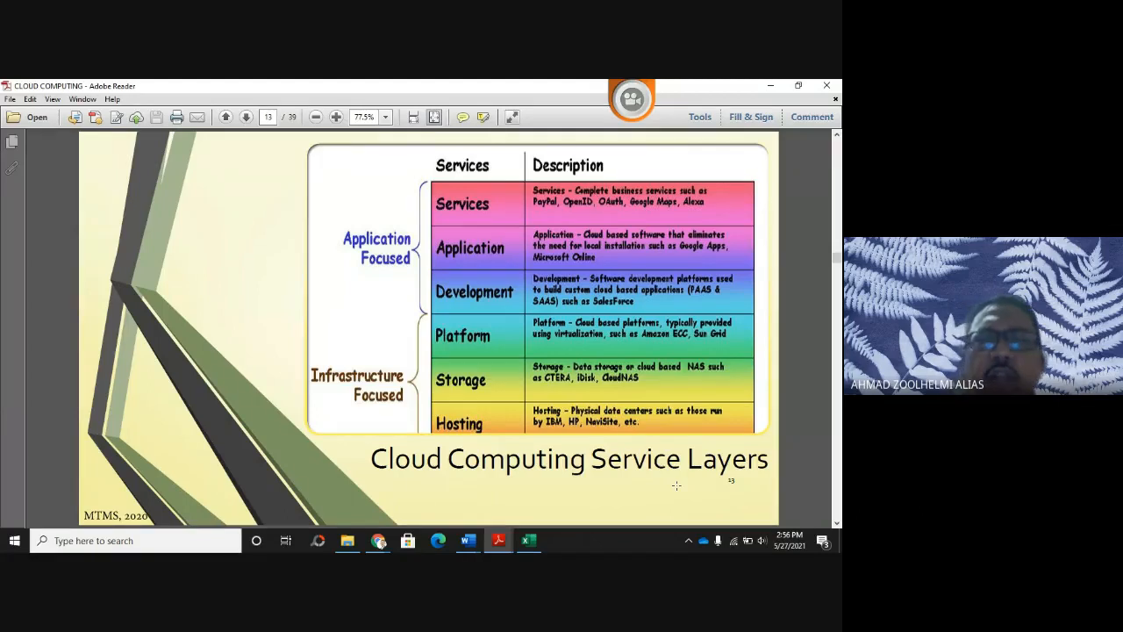
{"action": "left_click", "coordinate": [246, 116]}
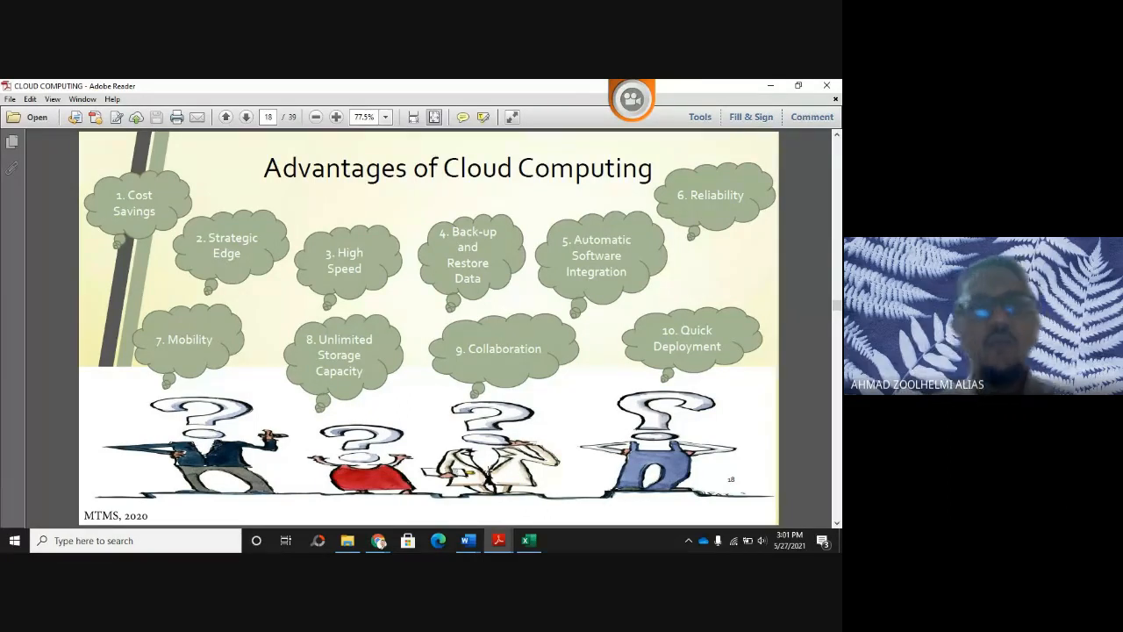
Page through the Strategic Edge slide to the Automatic Software Integration slide
{"action": "left_click", "coordinate": [245, 116]}
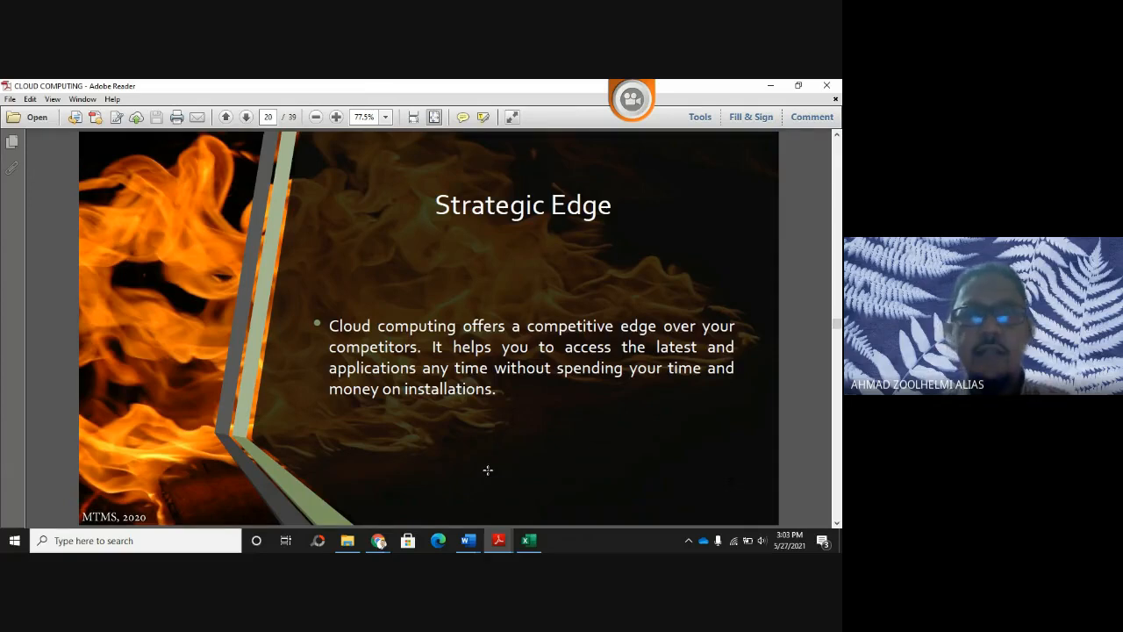
{"action": "left_click", "coordinate": [246, 116]}
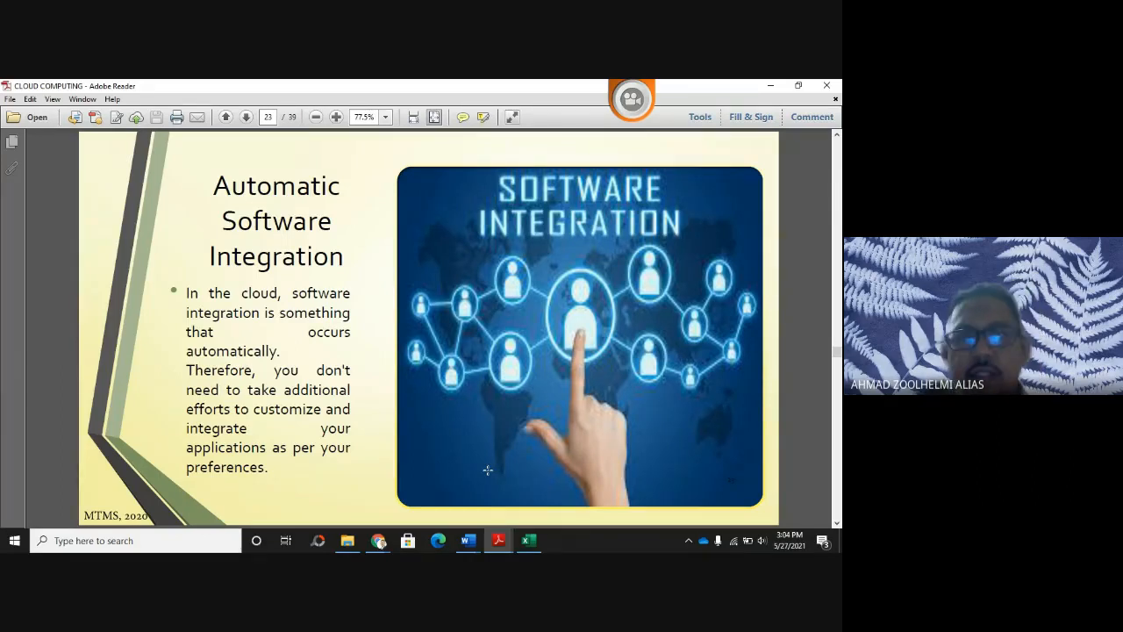
Advance past Automatic Software Integration to the Reliability slide
{"action": "left_click", "coordinate": [246, 116]}
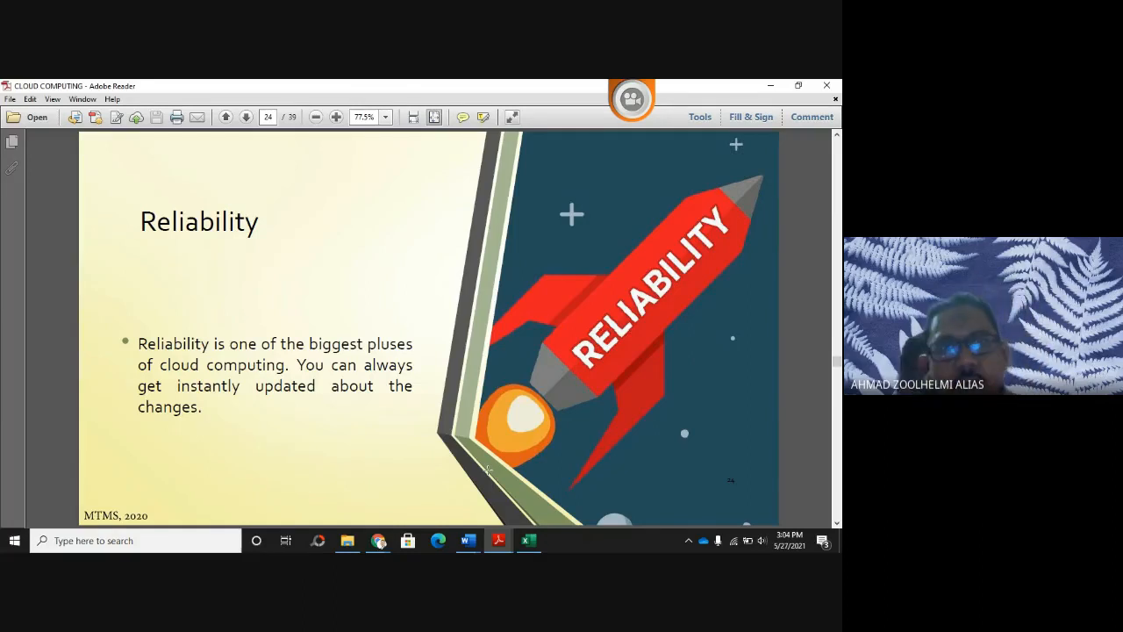
Advance the deck one page to the Reliability slide
{"action": "left_click", "coordinate": [246, 116]}
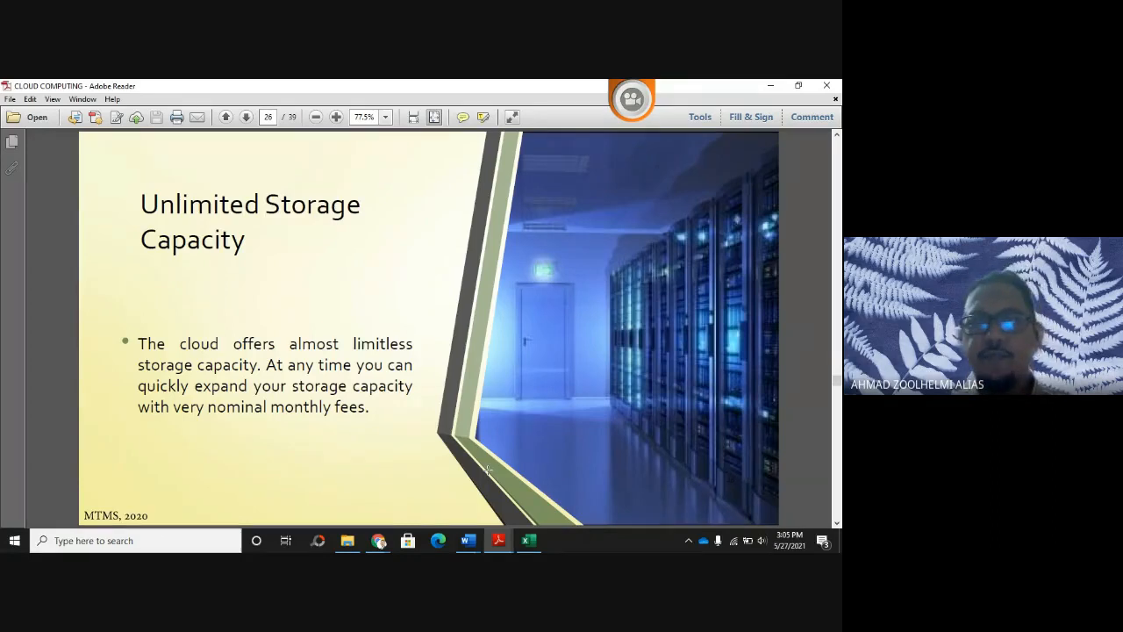
Move ahead one page to the Unlimited Storage Capacity slide
{"action": "left_click", "coordinate": [246, 115]}
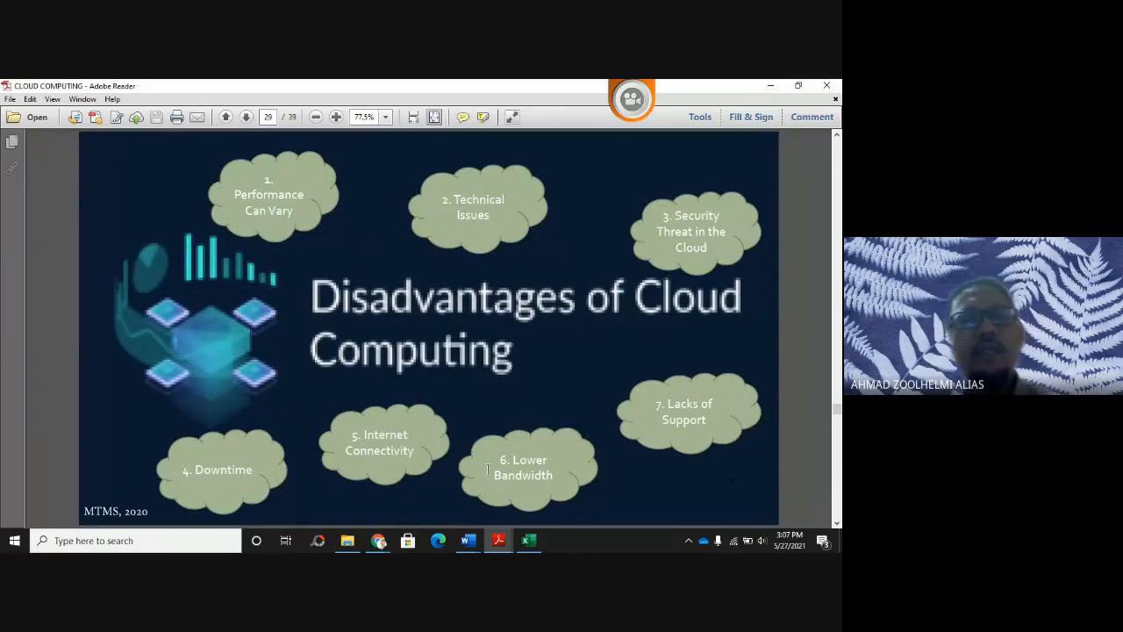
Go to the Disadvantages of Cloud Computing slide with its seven numbered drawbacks
{"action": "left_click", "coordinate": [245, 116]}
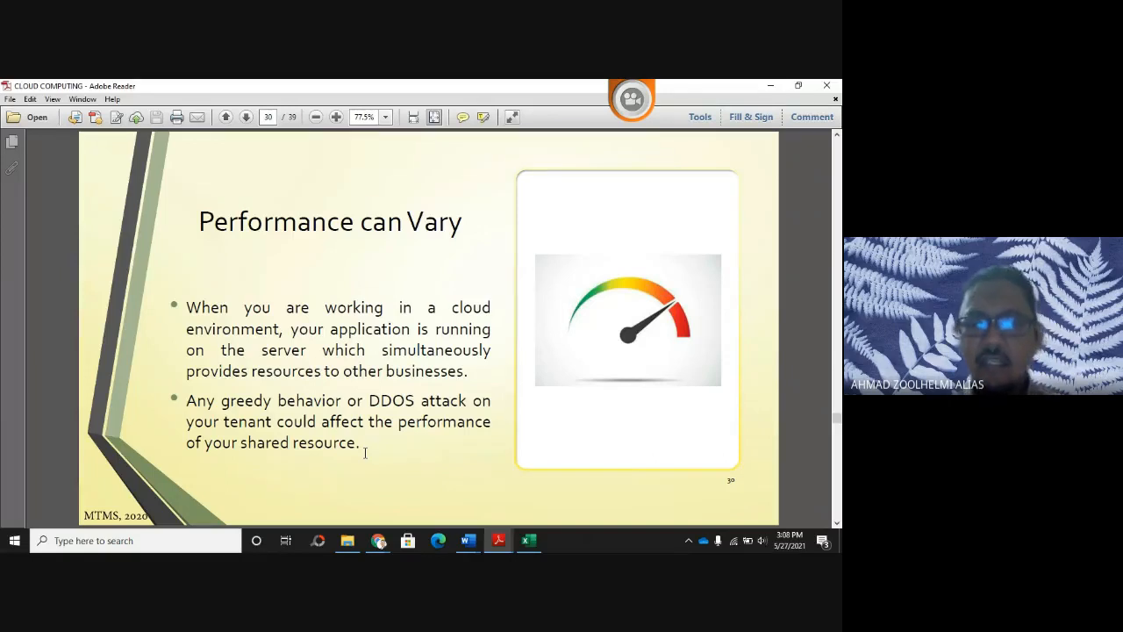
Move to the Performance can Vary slide on shared-server performance risks
{"action": "left_click", "coordinate": [246, 116]}
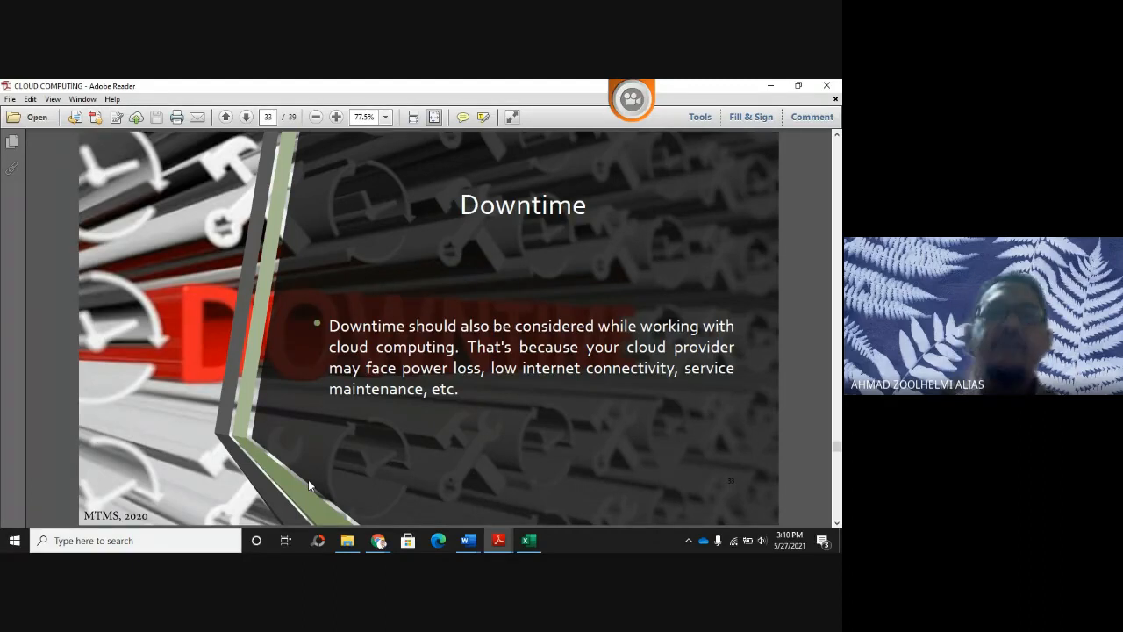
Advance past the Downtime slide to the Internet Connectivity slide
{"action": "left_click", "coordinate": [246, 116]}
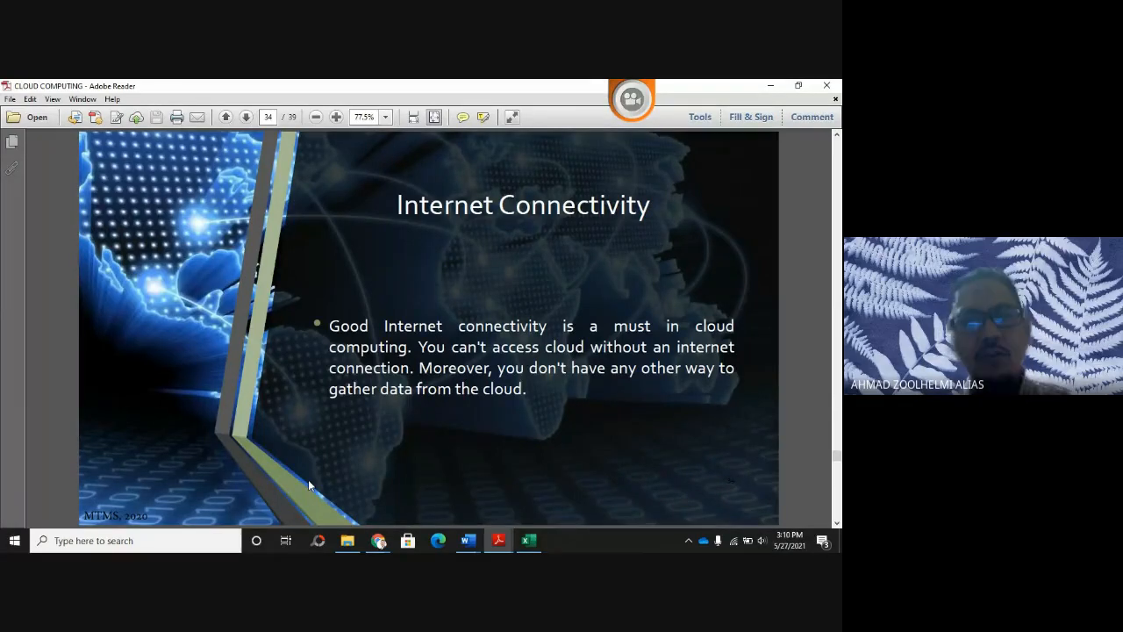
Advance through the Lower Bandwidth slide to the Lacks of Support slide
{"action": "left_click", "coordinate": [246, 116]}
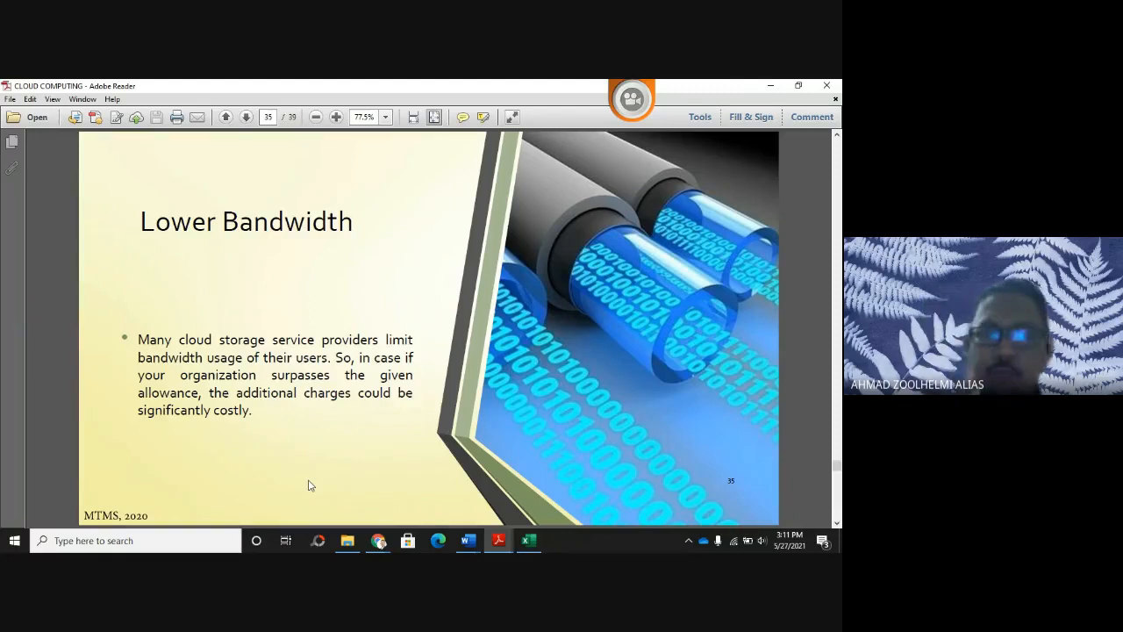
{"action": "left_click", "coordinate": [246, 116]}
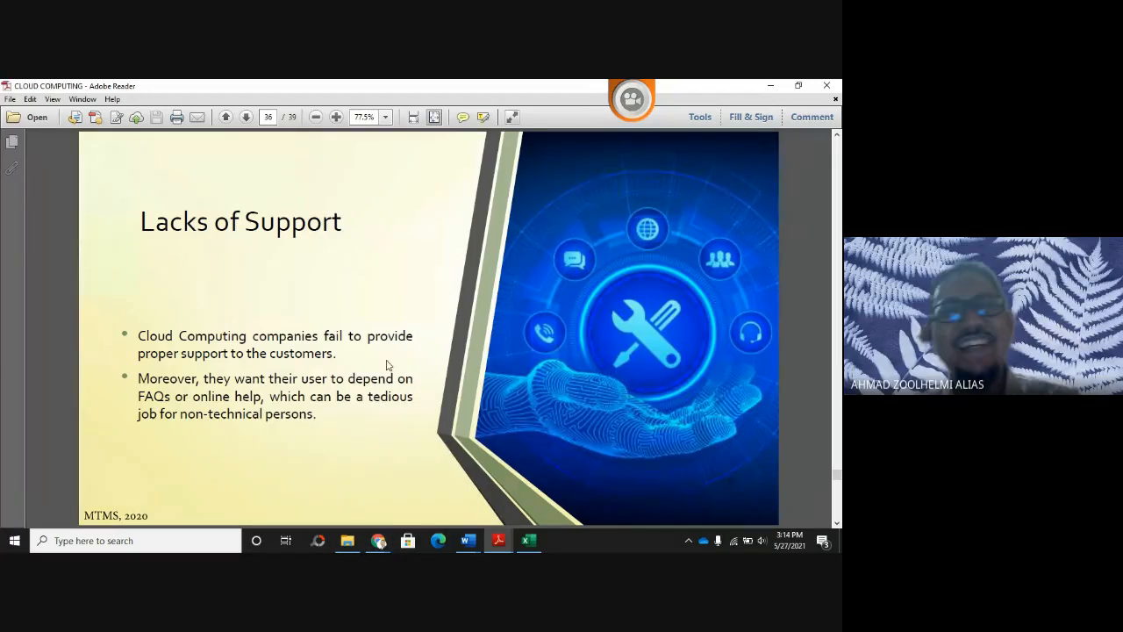
{"action": "mouse_move", "coordinate": [405, 347]}
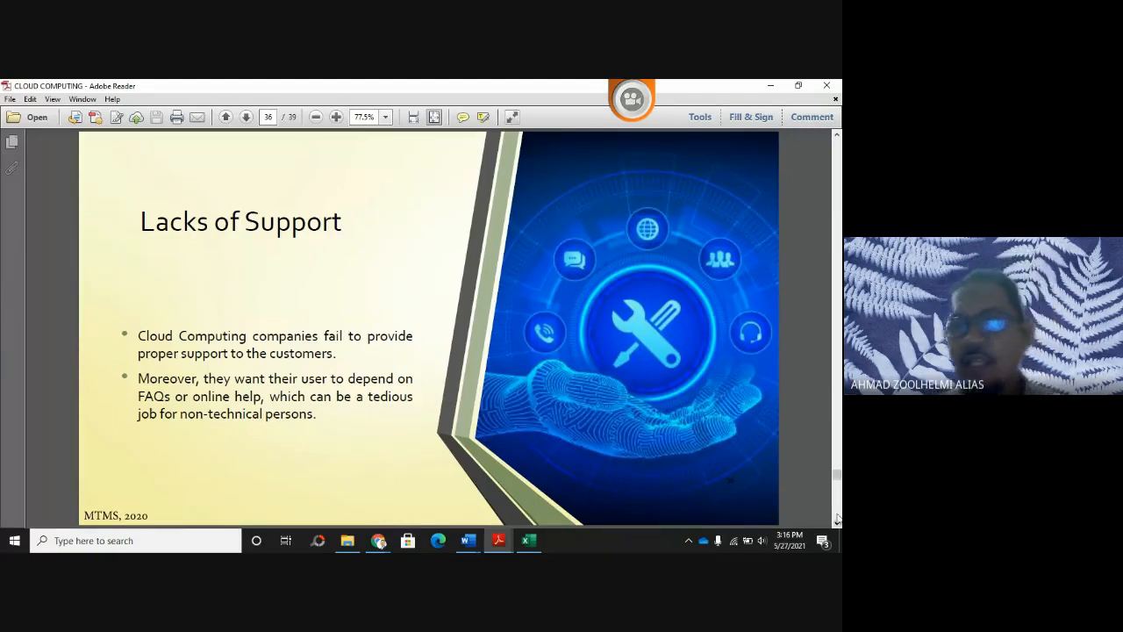
Reach the Self-Review Questions slide on page 37, briefly revisiting Lacks of Support on page 36
{"action": "left_click", "coordinate": [246, 115]}
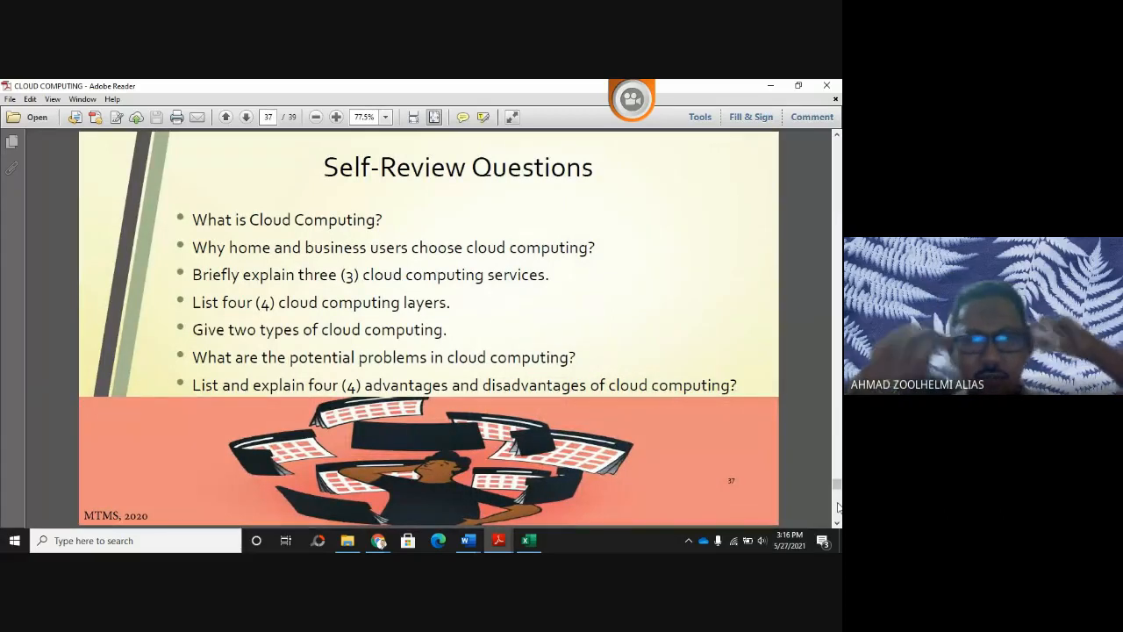
{"action": "left_click", "coordinate": [225, 115]}
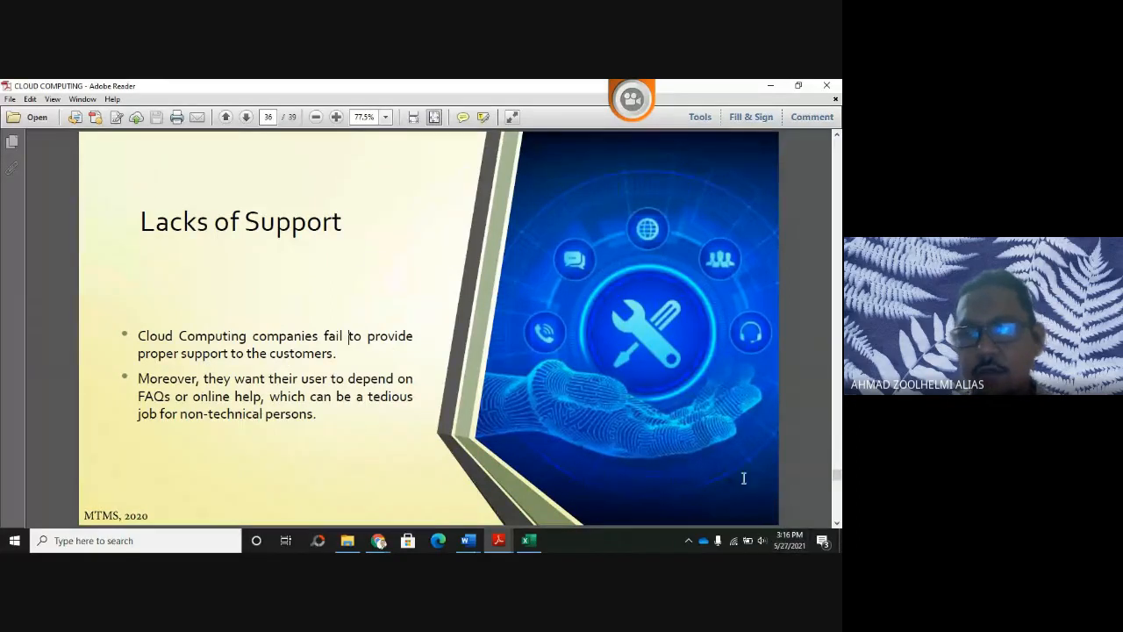
{"action": "left_click", "coordinate": [245, 116]}
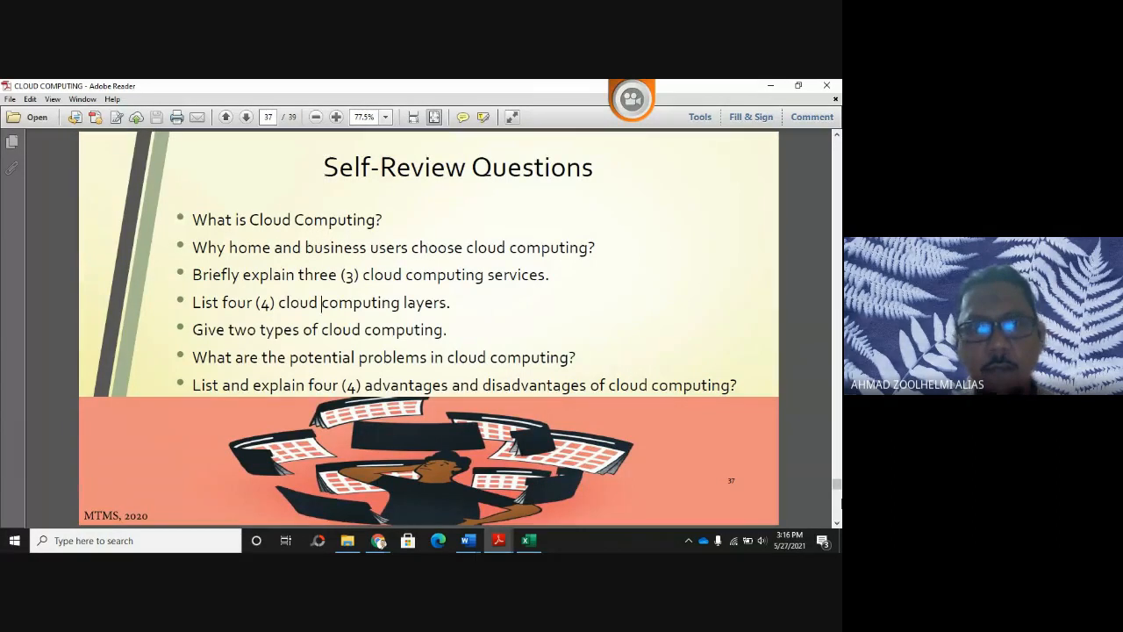
{"action": "left_click", "coordinate": [246, 116]}
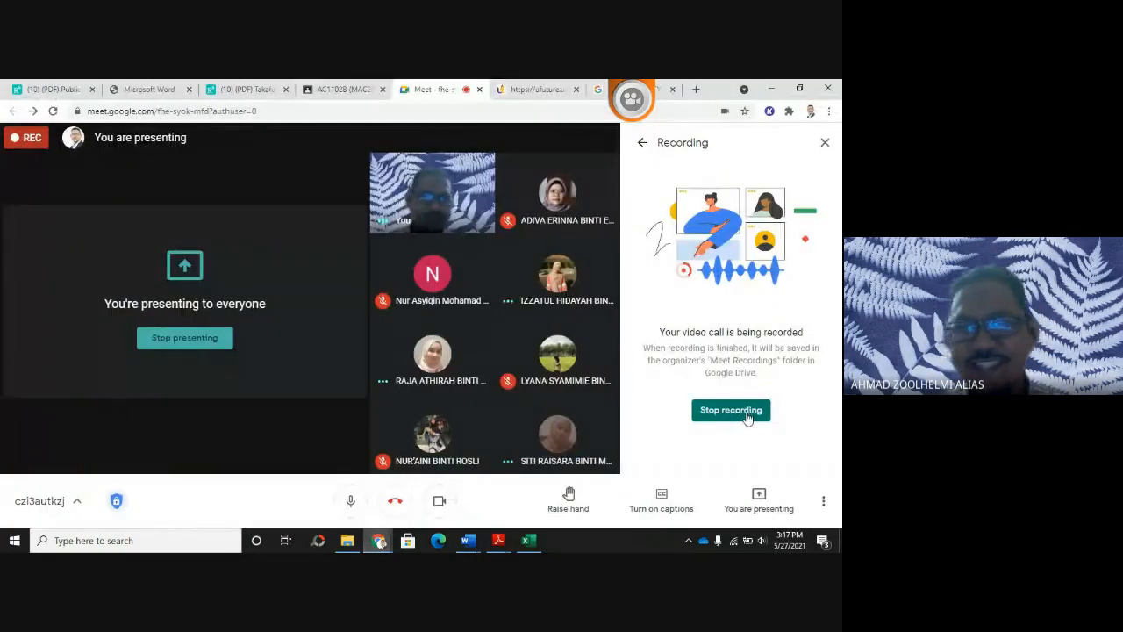
Request to stop the meeting recording, bringing up the 'Stop recording this meeting?' confirmation
{"action": "left_click", "coordinate": [730, 410]}
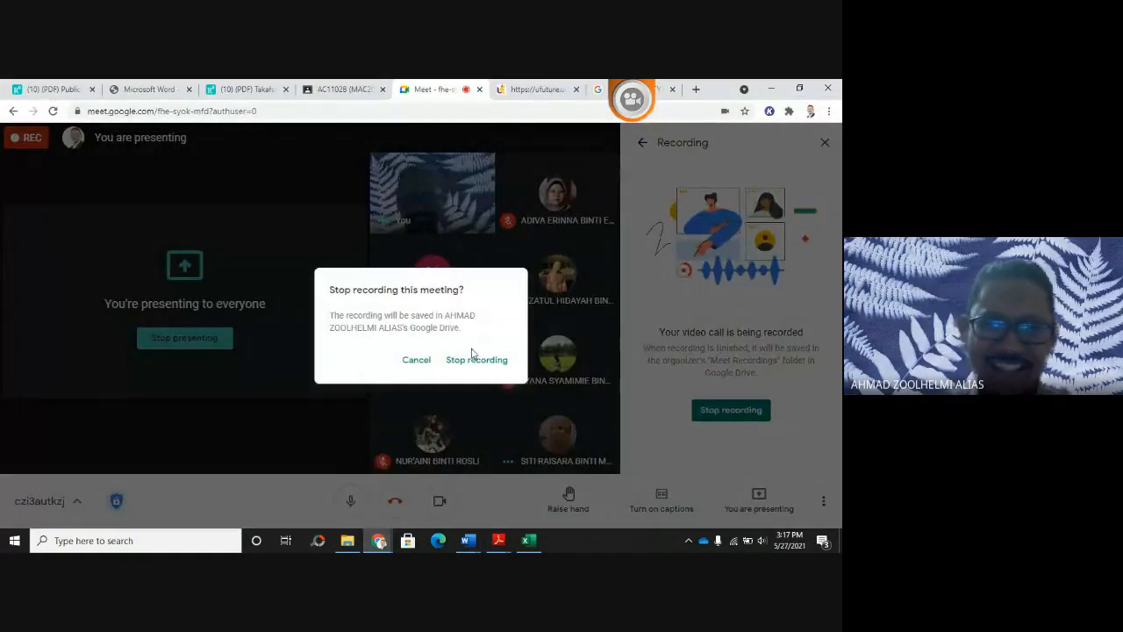